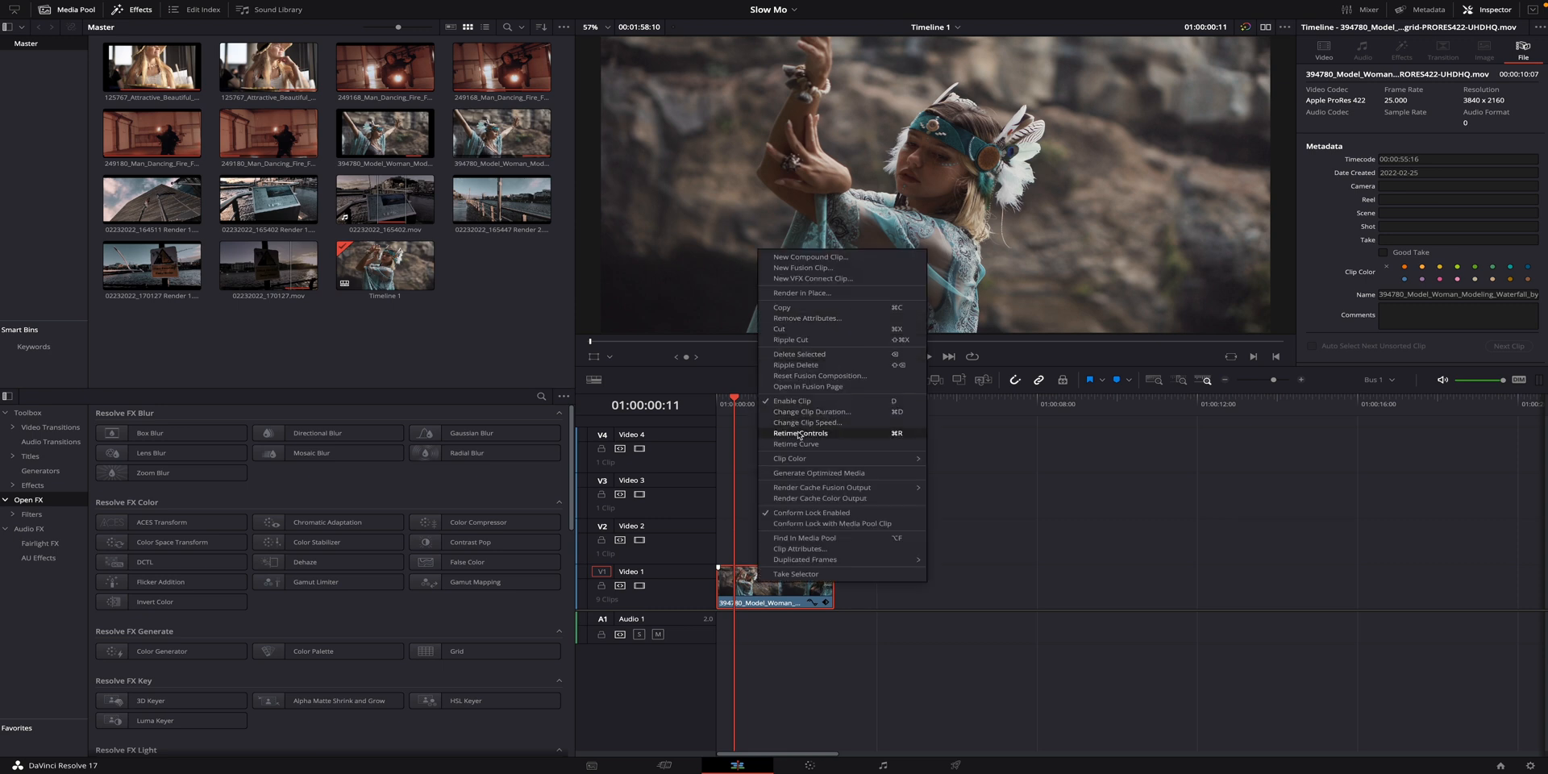
Show retime controls on the Video 1 model-clip, displaying the 100% Speed Change bar.
click(800, 433)
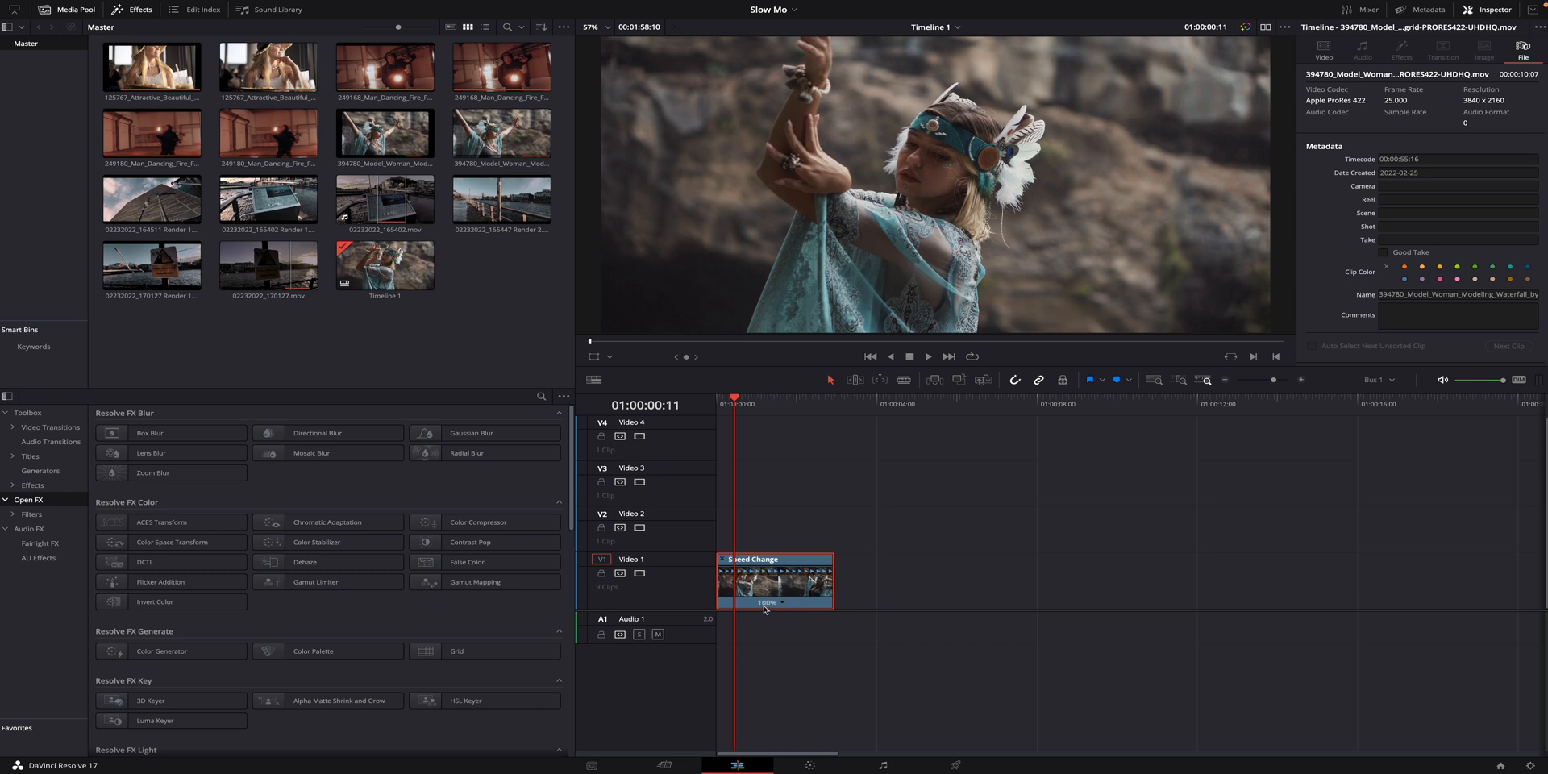
mouse_move(788, 610)
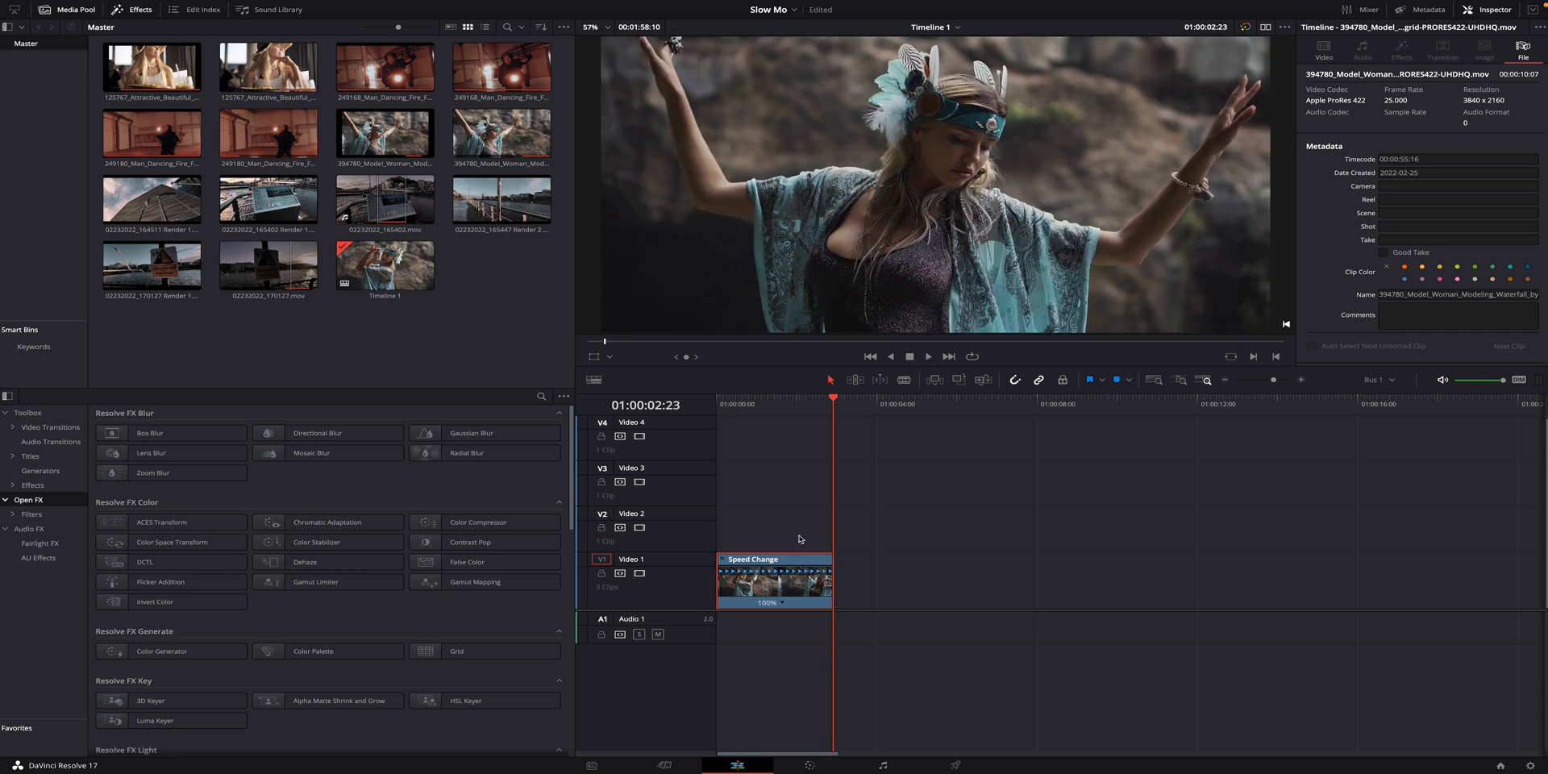
mouse_move(784, 606)
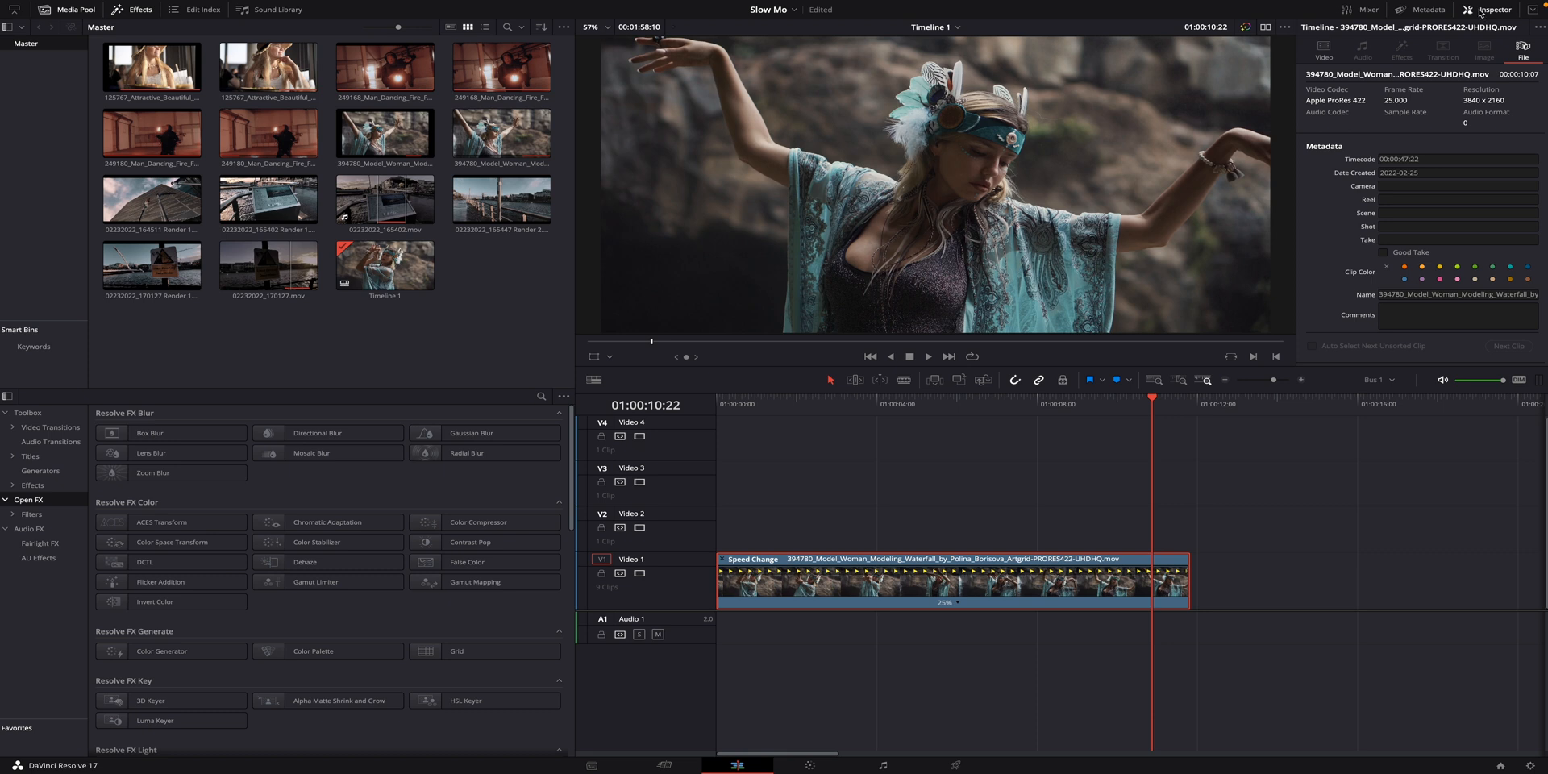
In the Inspector, list the Retime Process choices: Project Settings, Nearest, Frame Blend, Optical Flow.
click(1324, 53)
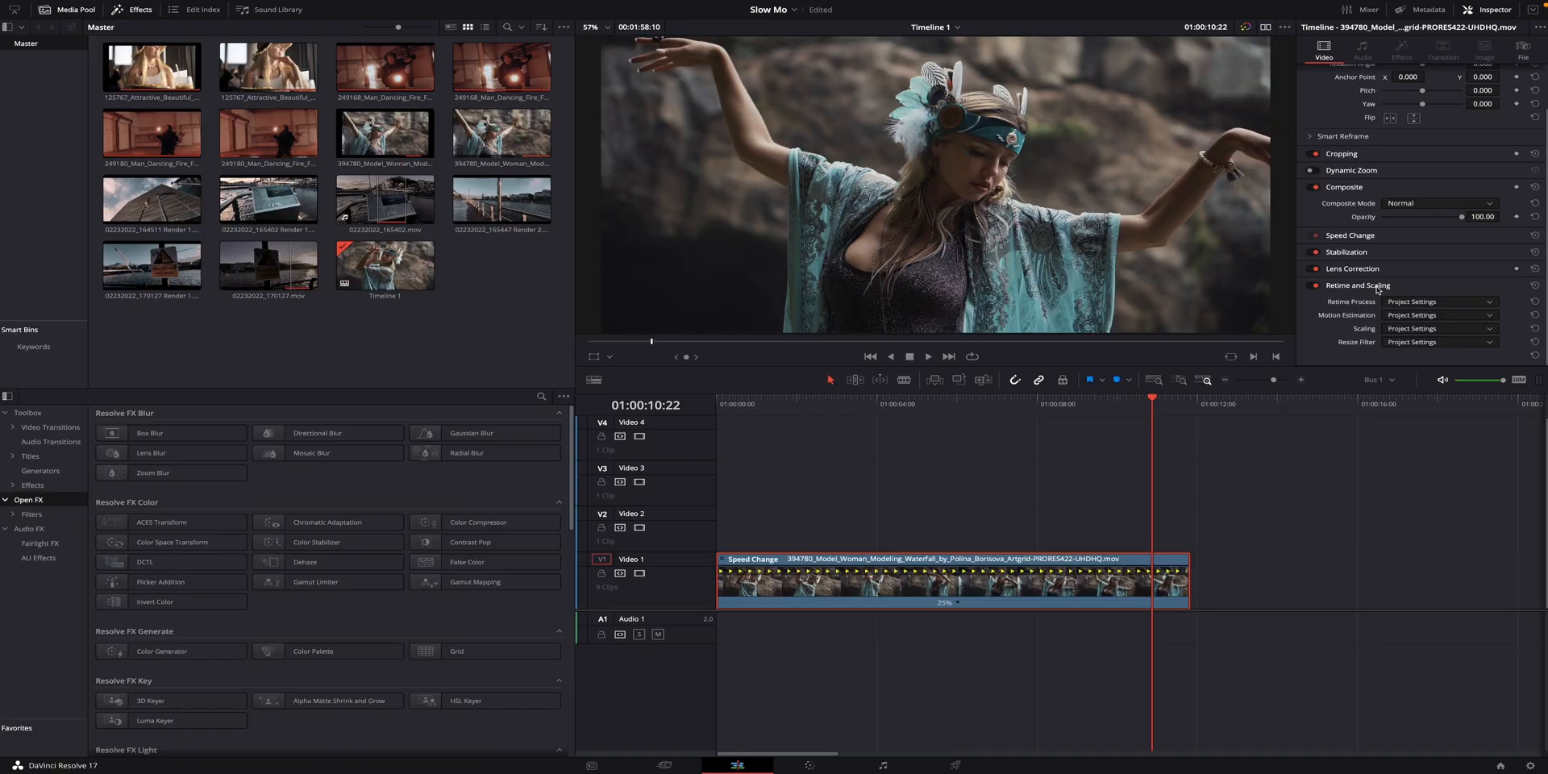
mouse_move(1371, 287)
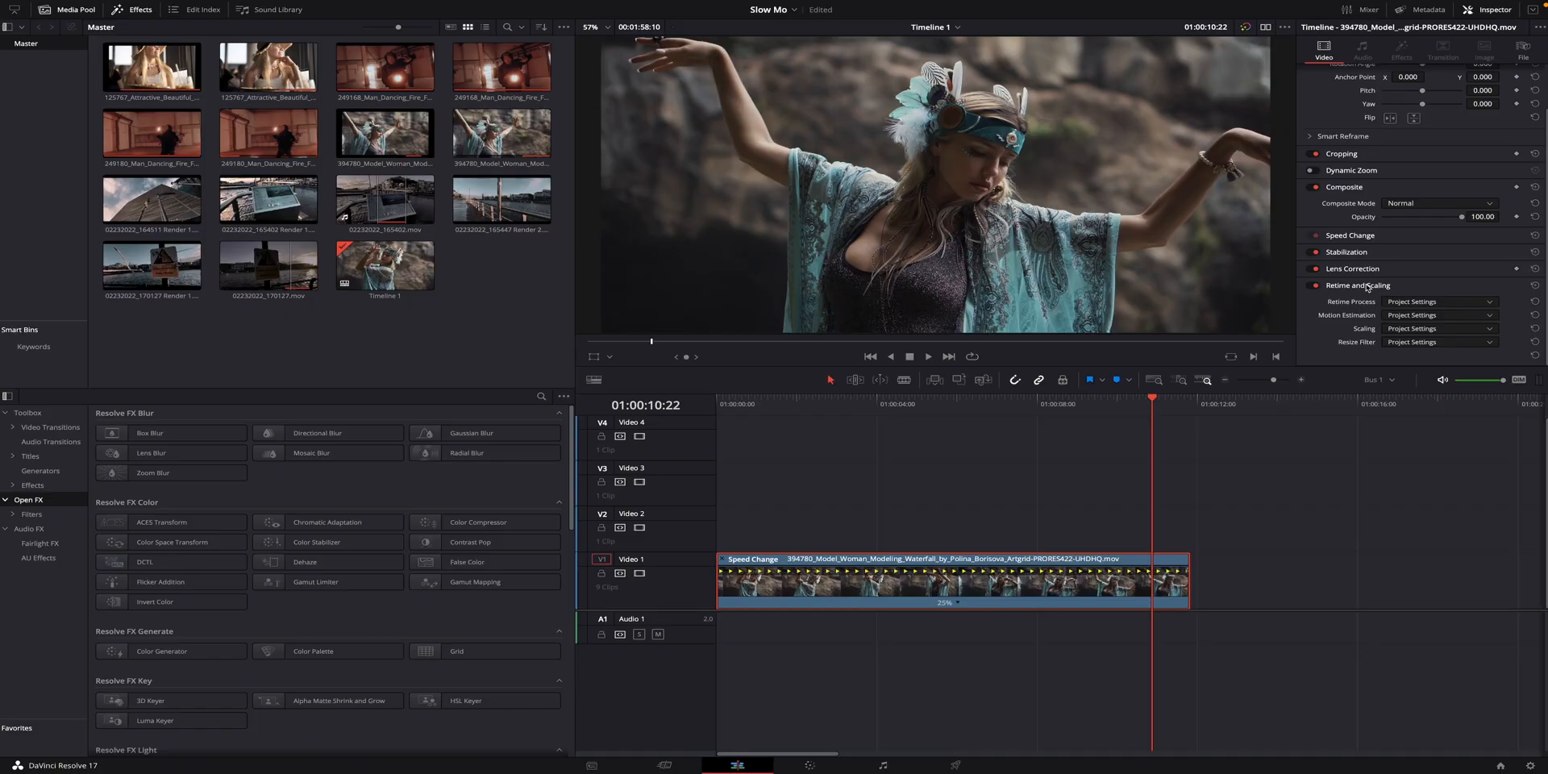
click(1438, 301)
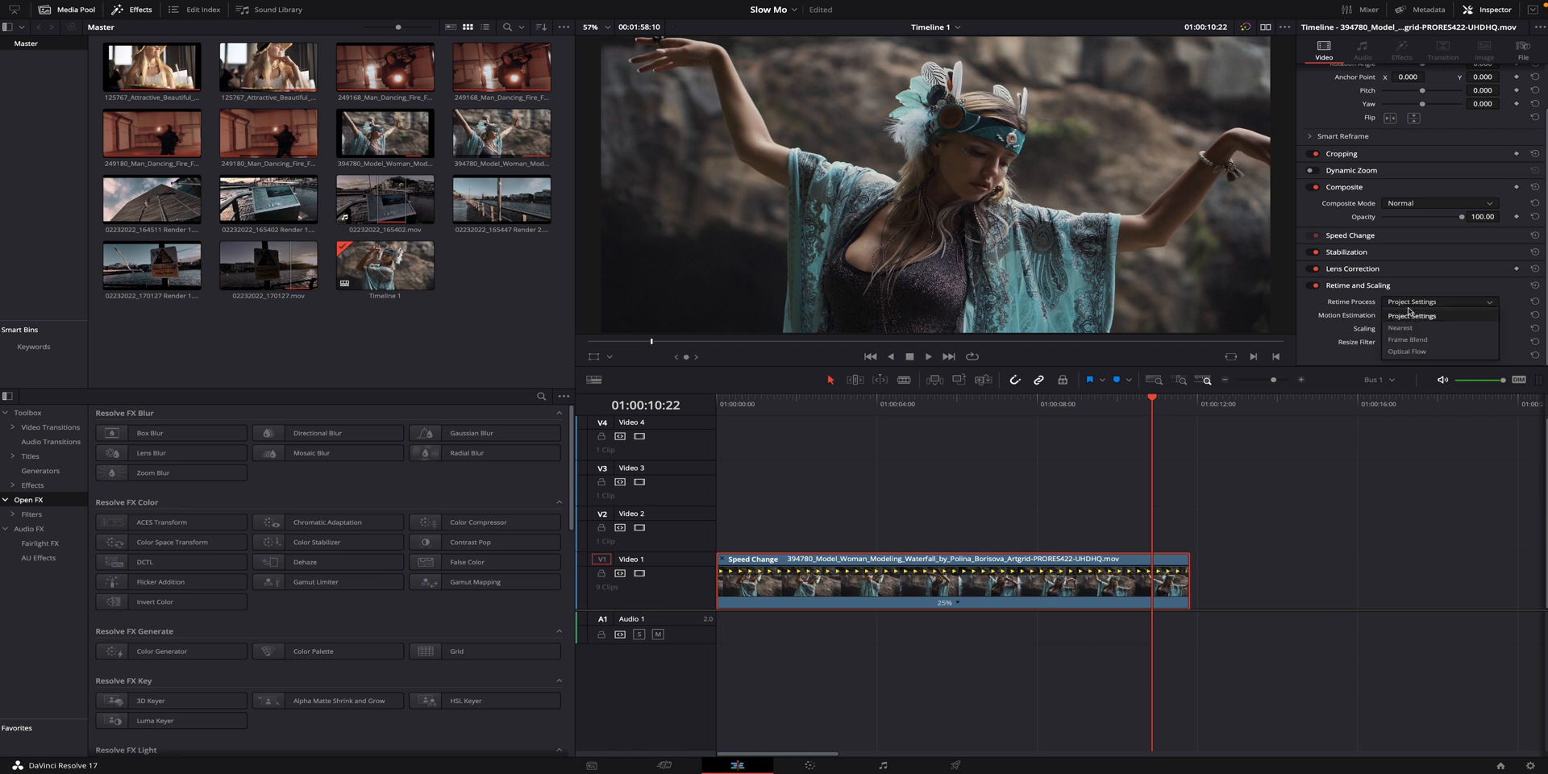